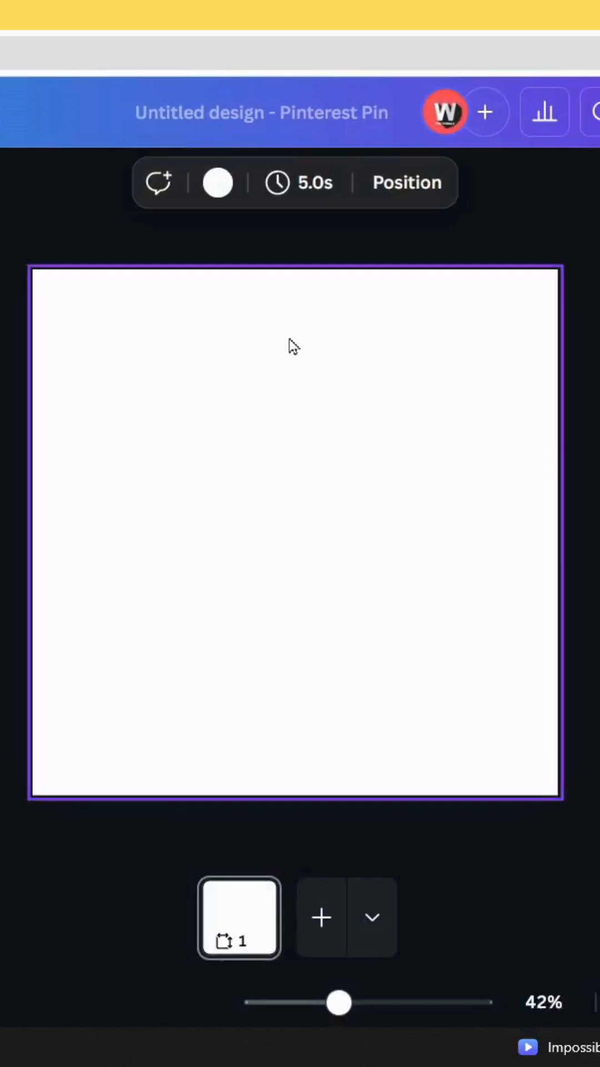
{"action": "mouse_move", "coordinate": [318, 410]}
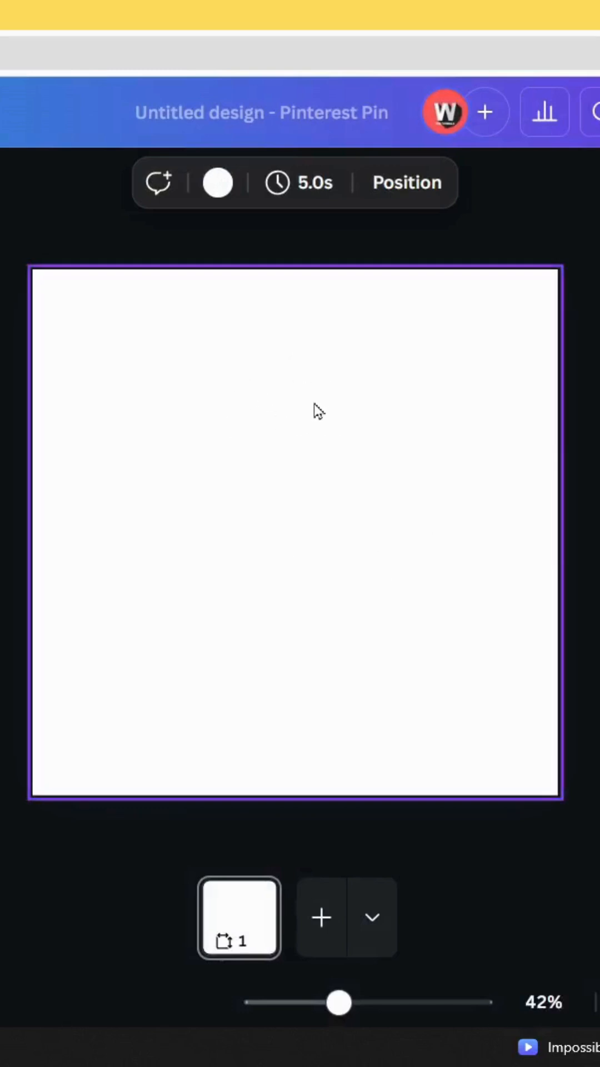
Add the green leaf photo from the side panel onto the blank square pin.
{"action": "left_click", "coordinate": [55, 463]}
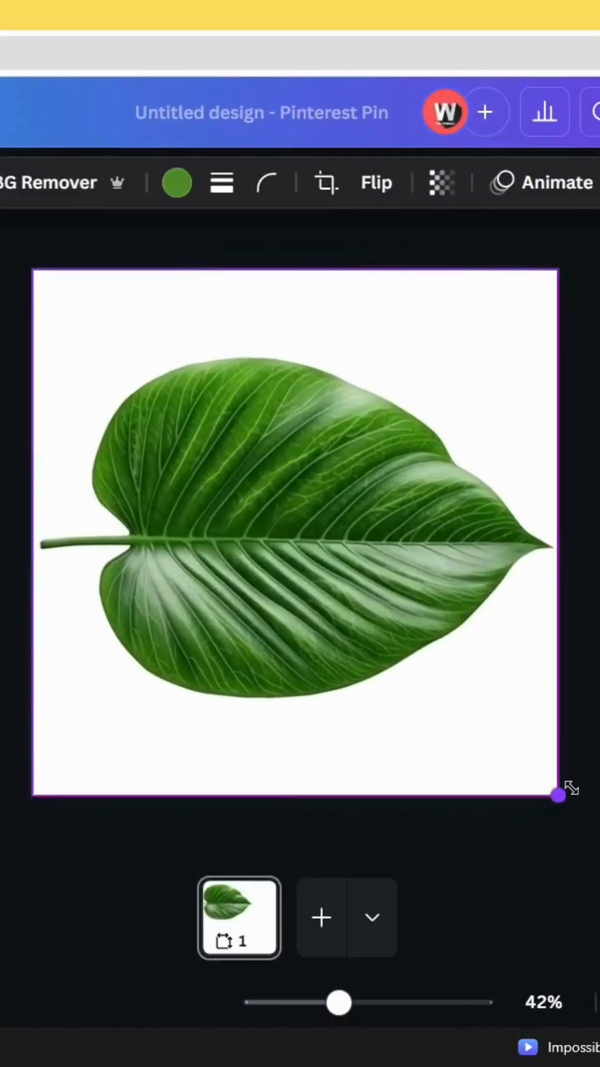
Search Elements for 'building' graphics and add the black skyscraper outline onto the leaf.
{"action": "left_click", "coordinate": [293, 530]}
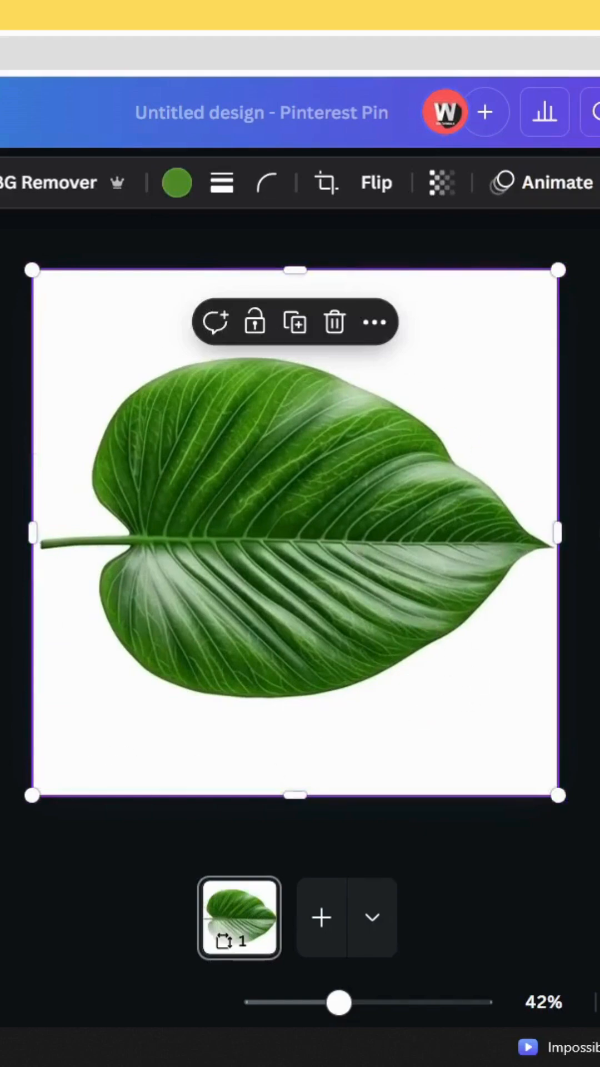
{"action": "left_click", "coordinate": [63, 242]}
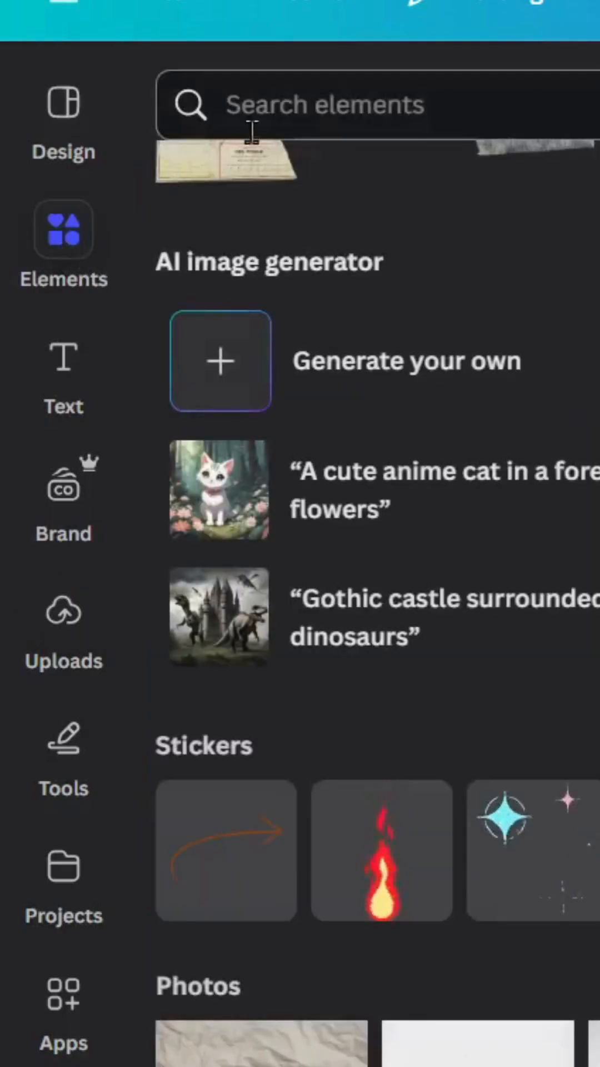
{"action": "type", "text": "building"}
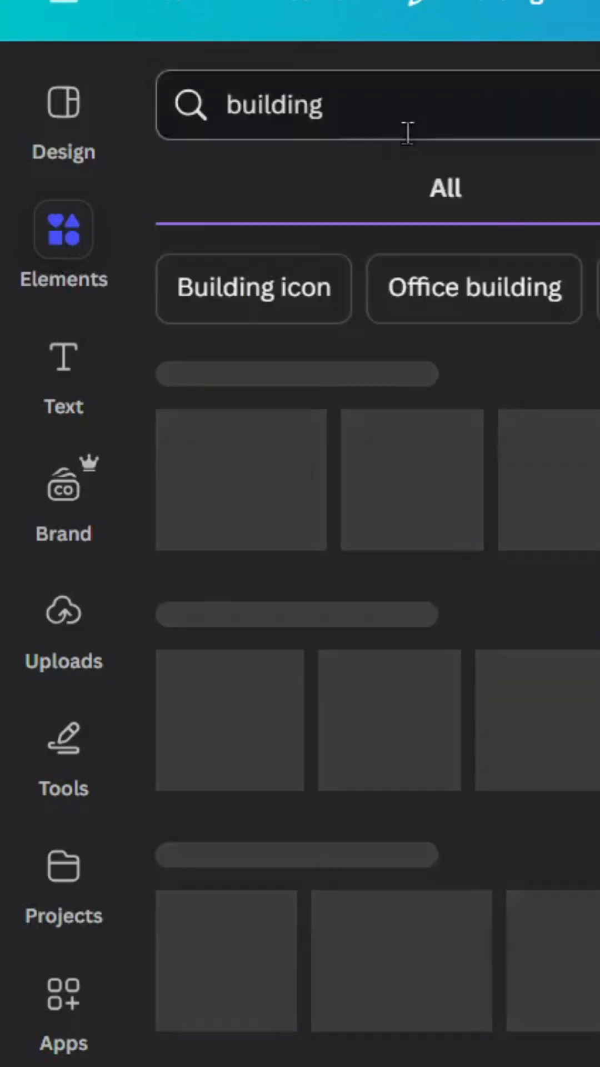
{"action": "left_click", "coordinate": [283, 187]}
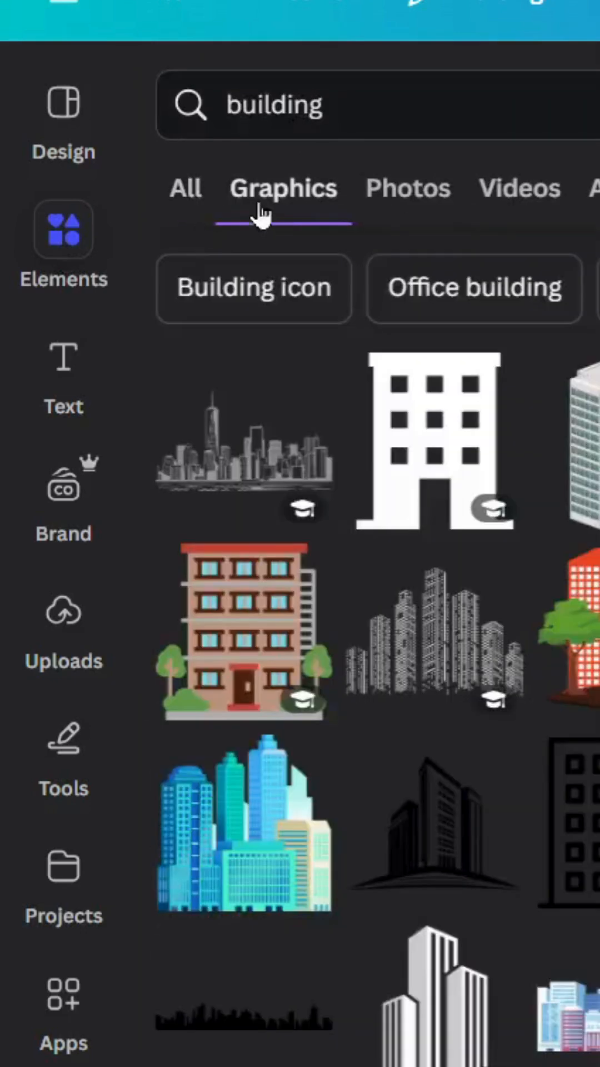
{"action": "scroll", "scroll_direction": "down", "scroll_amount": 3}
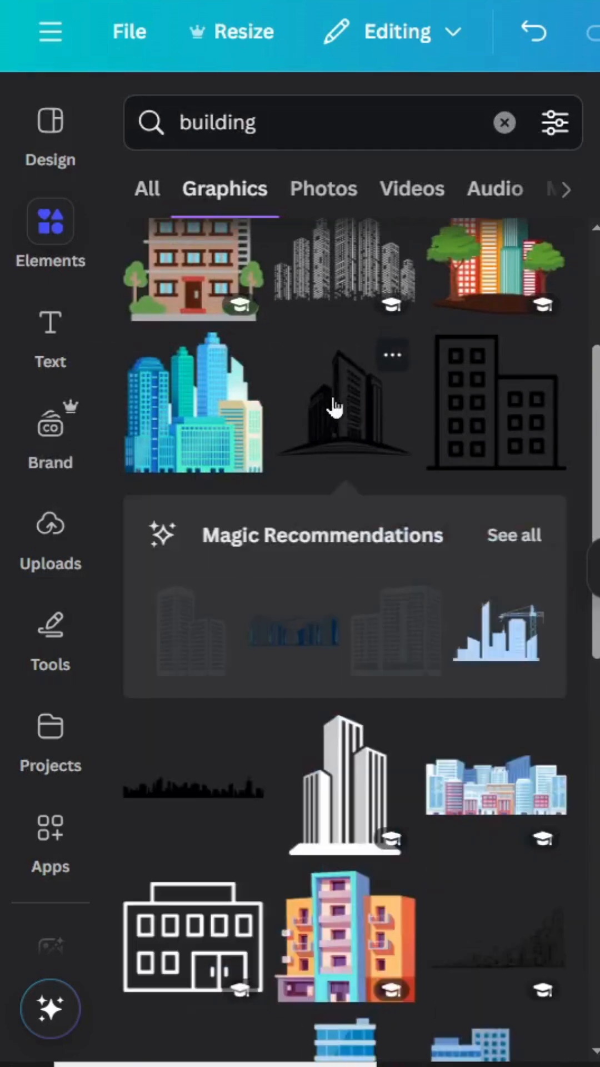
{"action": "left_click", "coordinate": [343, 405]}
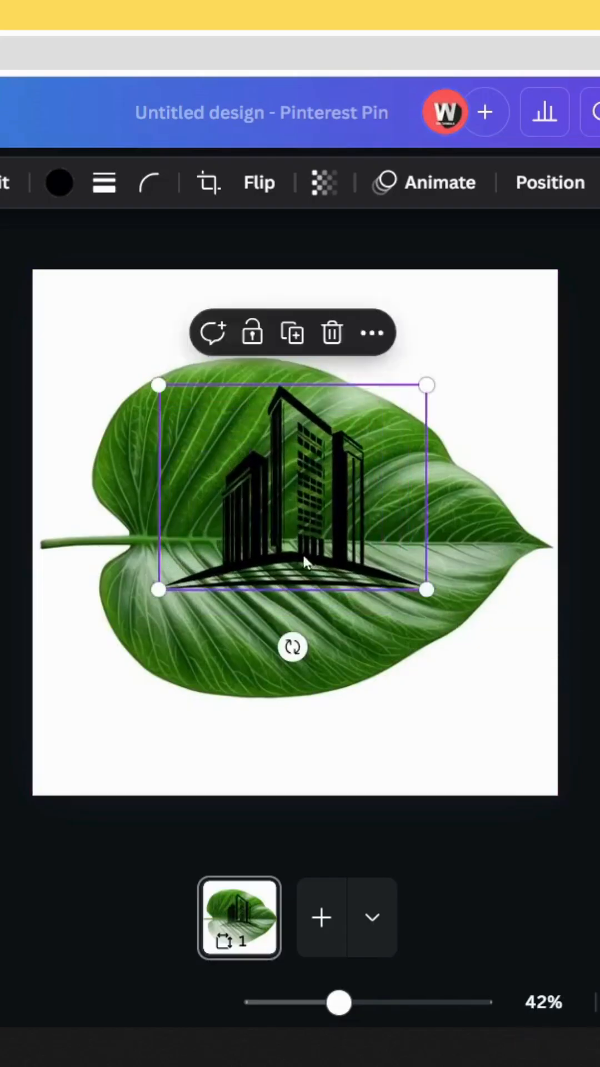
Move the first building right and add a tall skyscraper above the leaf's central vein.
{"action": "left_click_drag", "start_coordinate": [427, 589], "coordinate": [399, 562]}
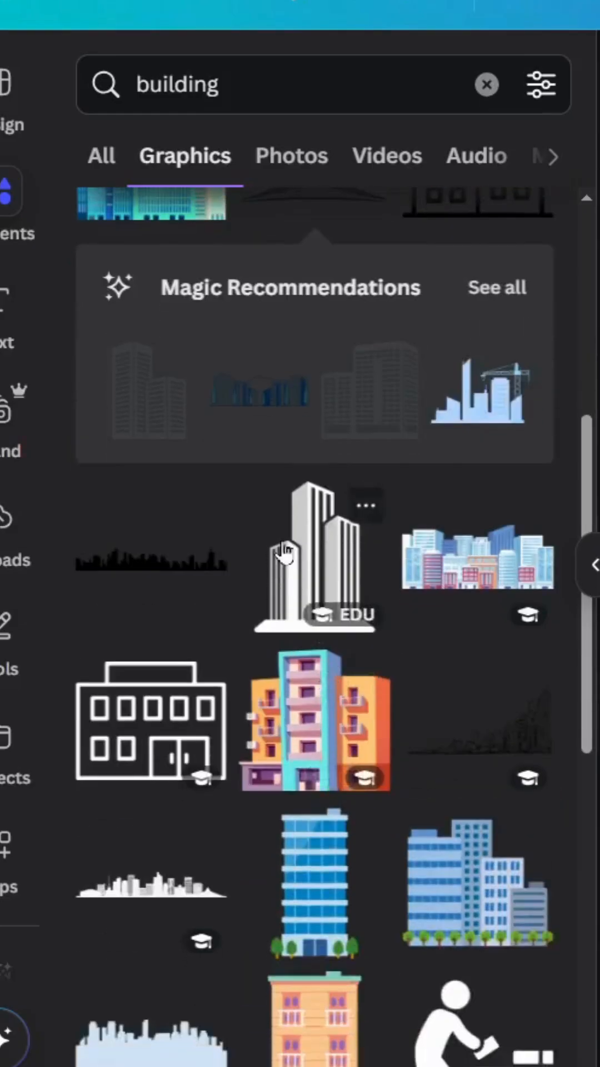
{"action": "left_click", "coordinate": [315, 558]}
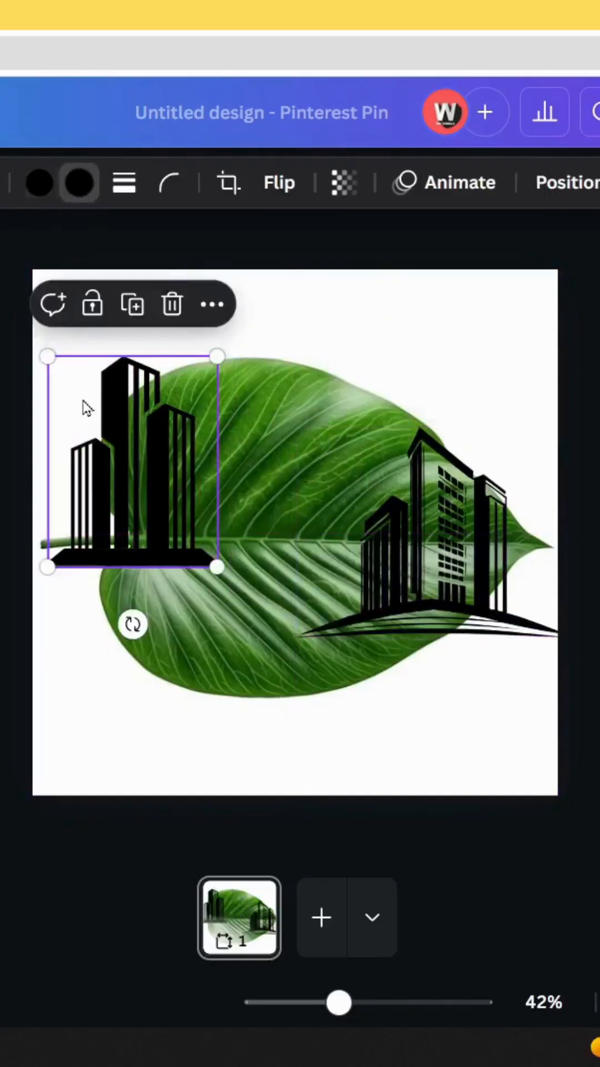
{"action": "left_click_drag", "start_coordinate": [130, 463], "coordinate": [258, 463]}
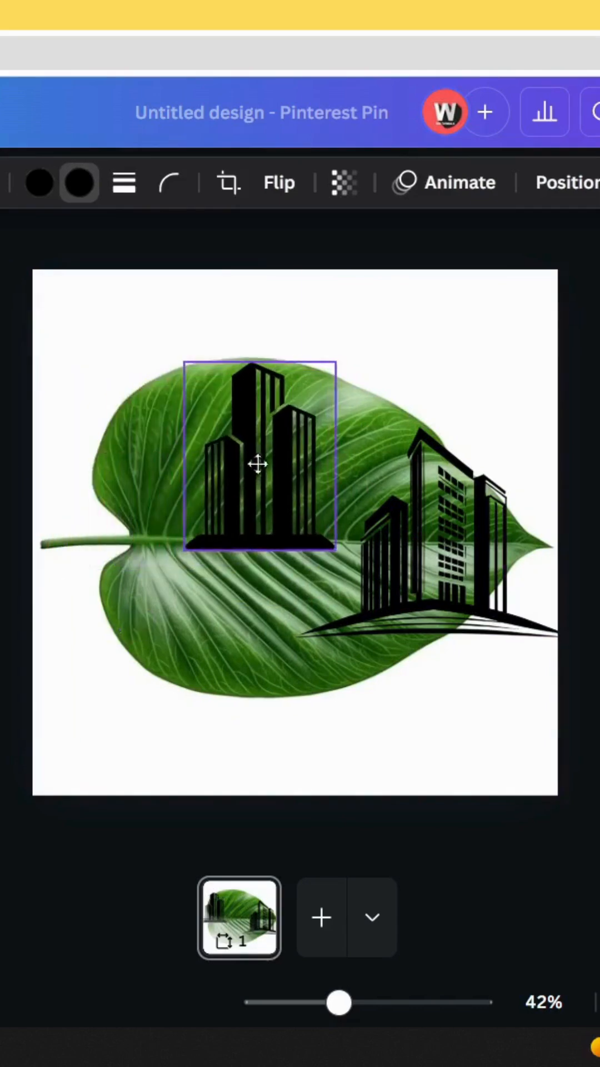
{"action": "left_click_drag", "start_coordinate": [258, 462], "coordinate": [391, 568]}
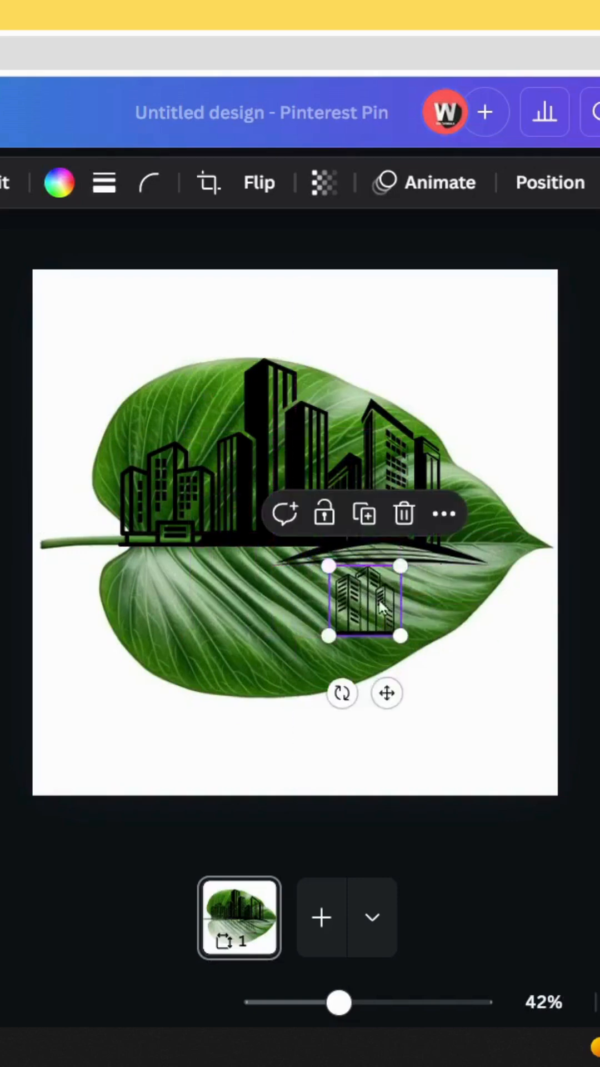
Crop the leaf photo down to its lower half so the skyline sits on its top edge.
{"action": "left_click", "coordinate": [279, 595]}
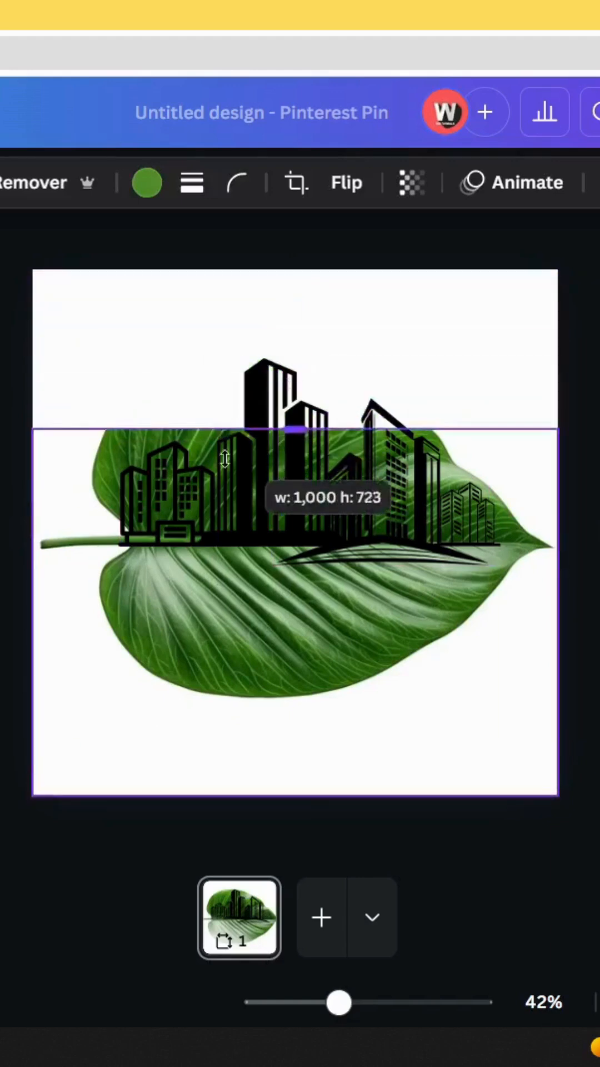
{"action": "left_click_drag", "start_coordinate": [294, 430], "coordinate": [294, 532]}
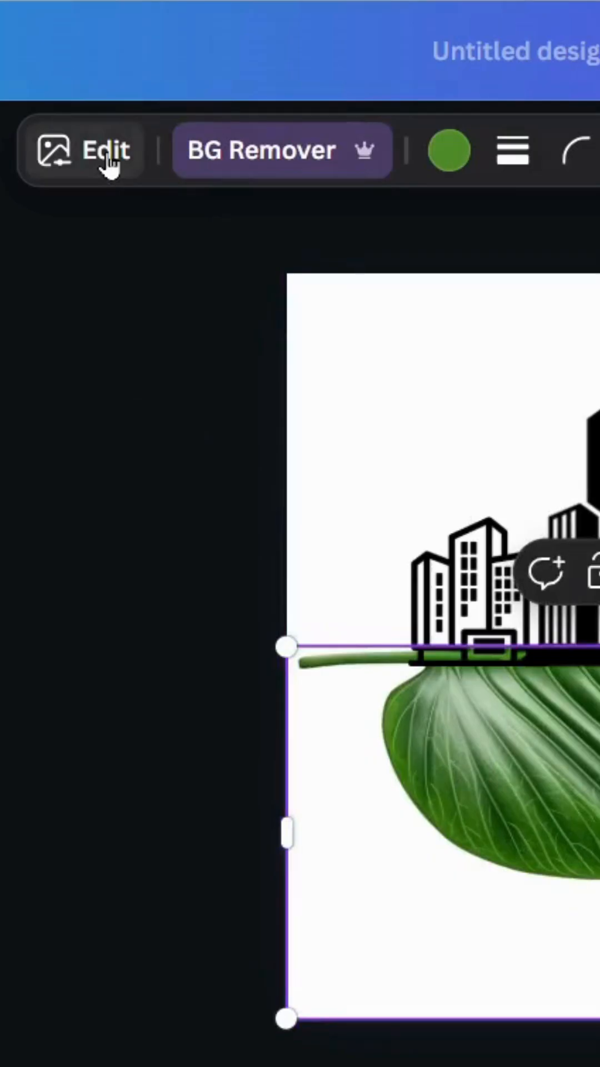
Bring up Share > Download with JPG at 1,000 × 1,000 px, quality 80.
{"action": "left_click", "coordinate": [83, 150]}
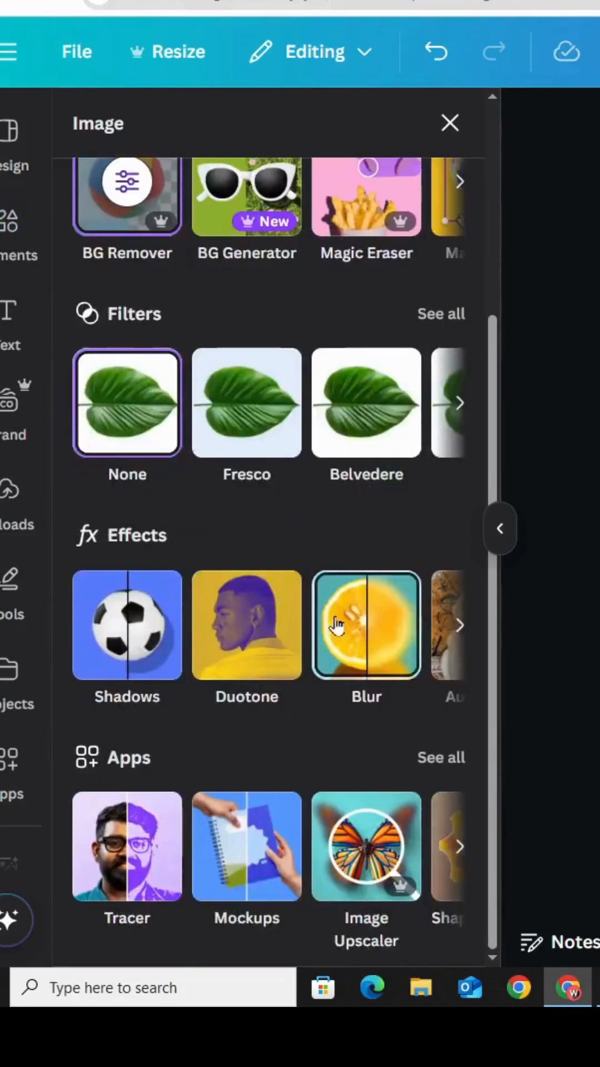
{"action": "left_click", "coordinate": [246, 624]}
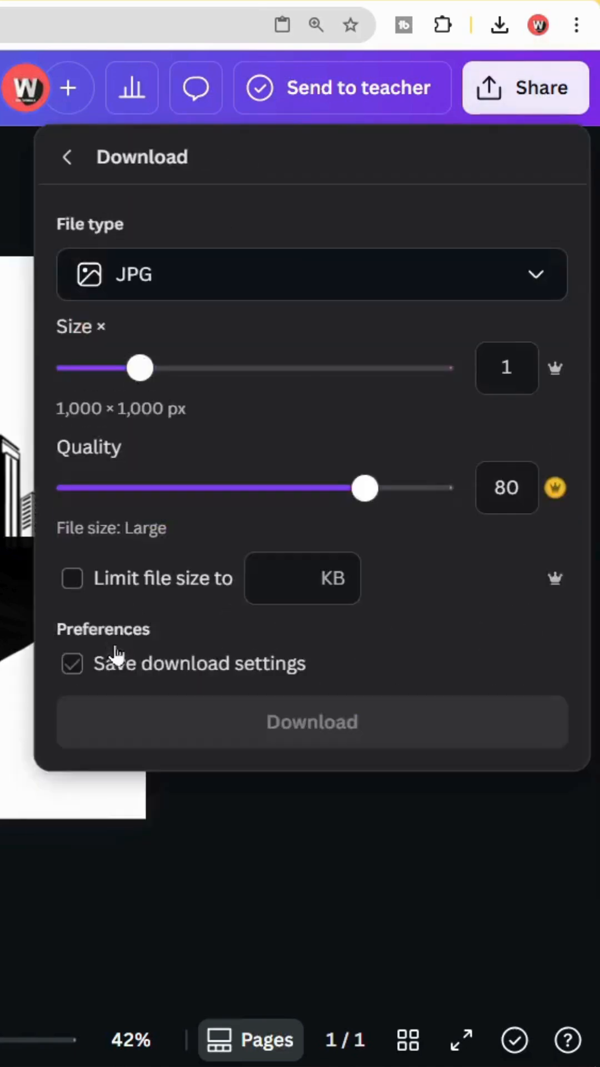
Untick Save download settings and download the design as a JPG.
{"action": "left_click", "coordinate": [70, 663]}
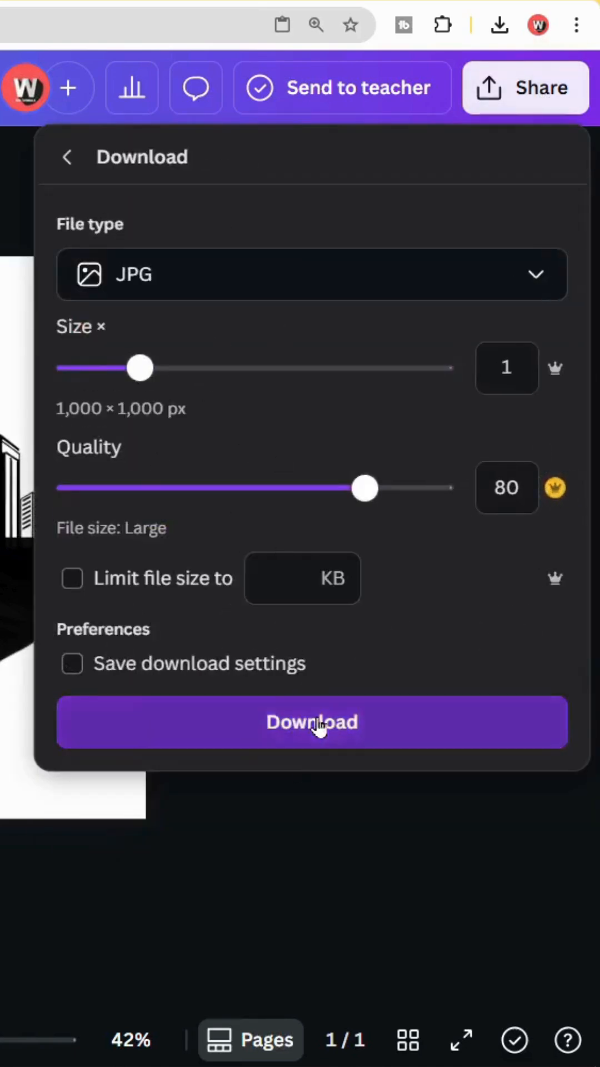
{"action": "left_click", "coordinate": [312, 722]}
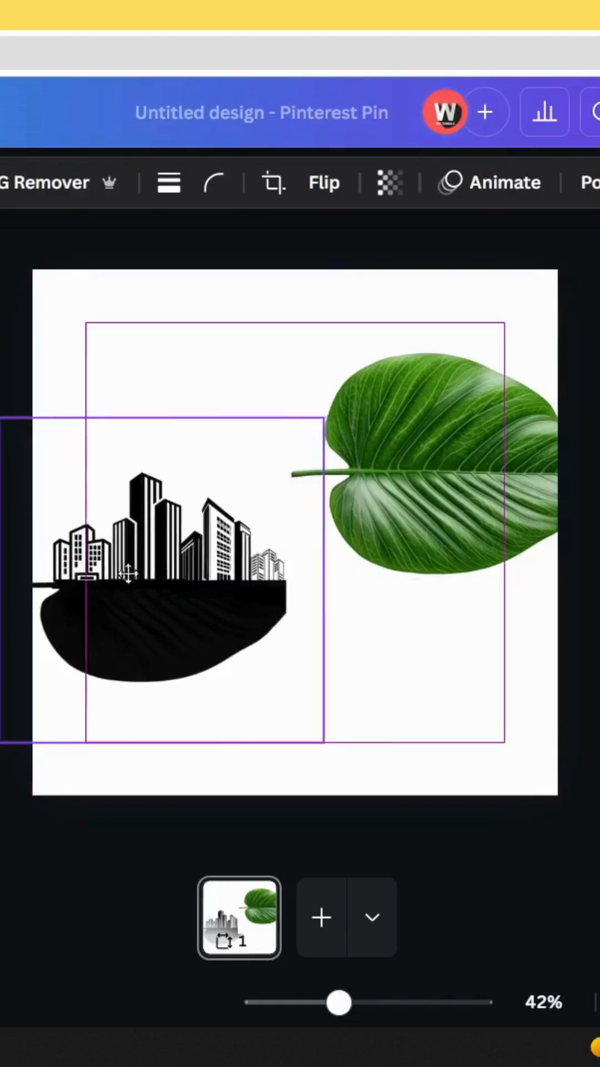
Blend the skyline and leaf in Screen mode, add the result and enlarge it to fill the pin.
{"action": "left_click", "coordinate": [31, 851]}
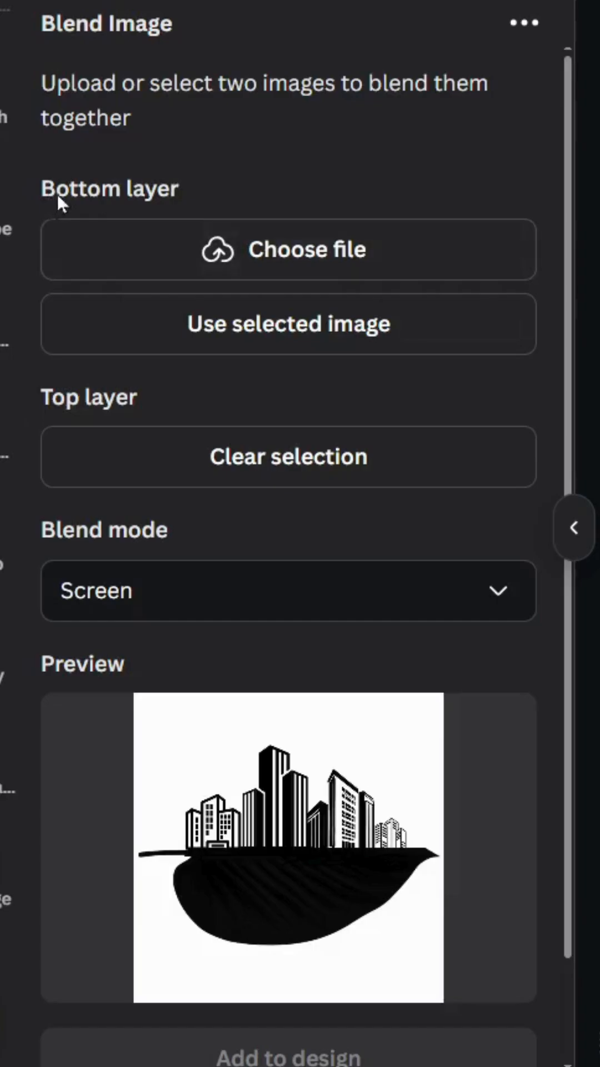
{"action": "mouse_move", "coordinate": [288, 324]}
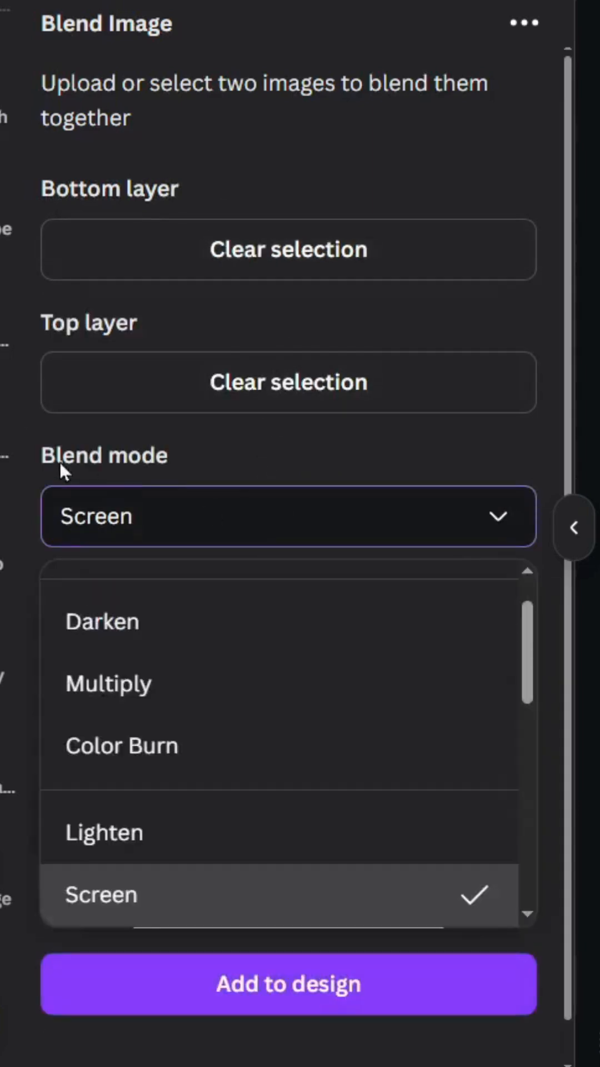
{"action": "mouse_move", "coordinate": [100, 894]}
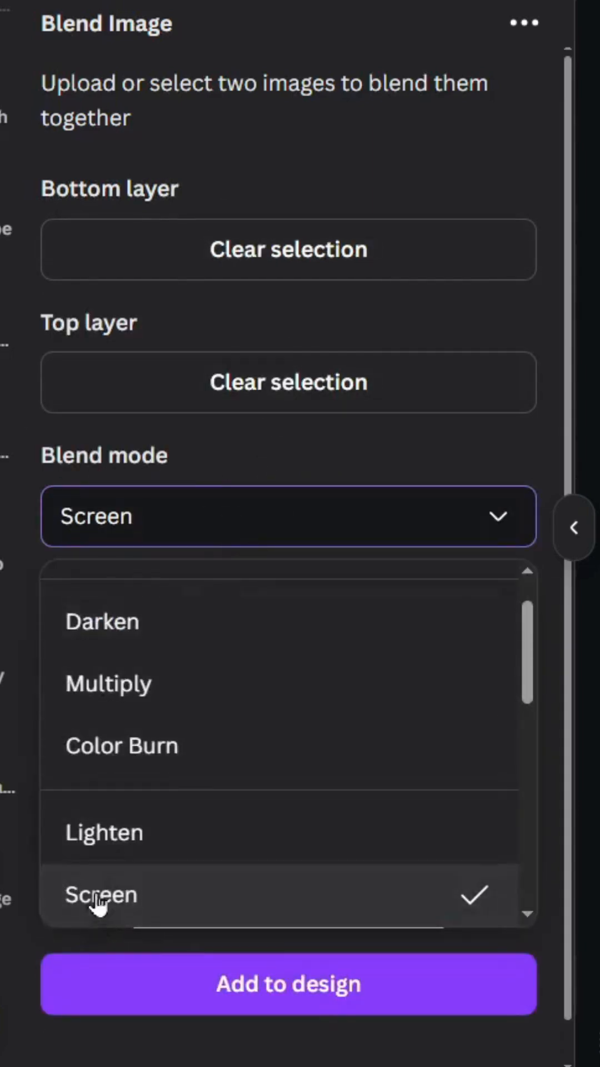
{"action": "left_click", "coordinate": [100, 894]}
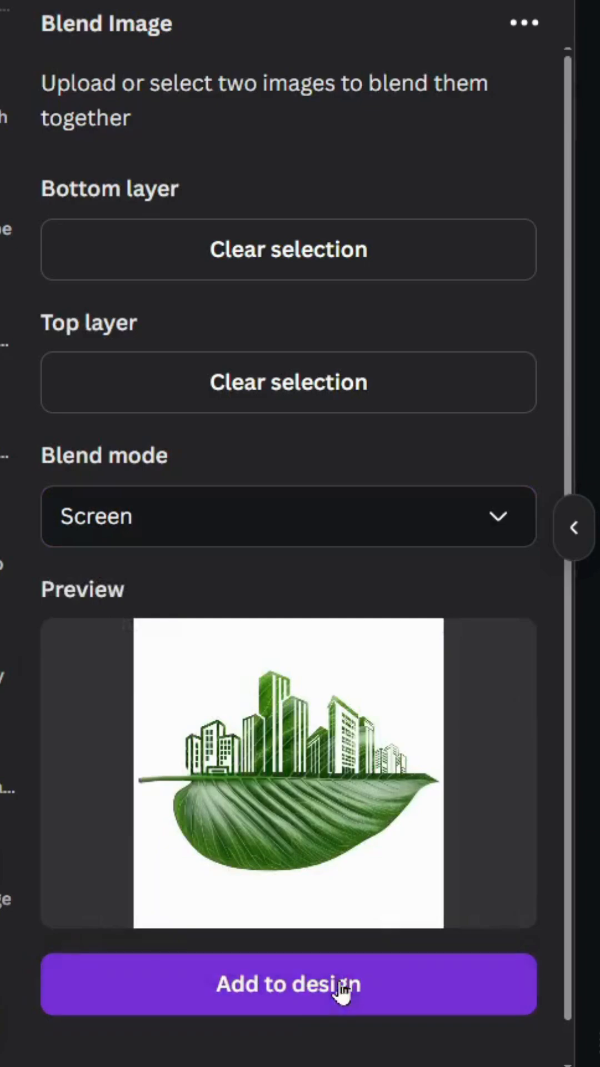
{"action": "left_click", "coordinate": [288, 983]}
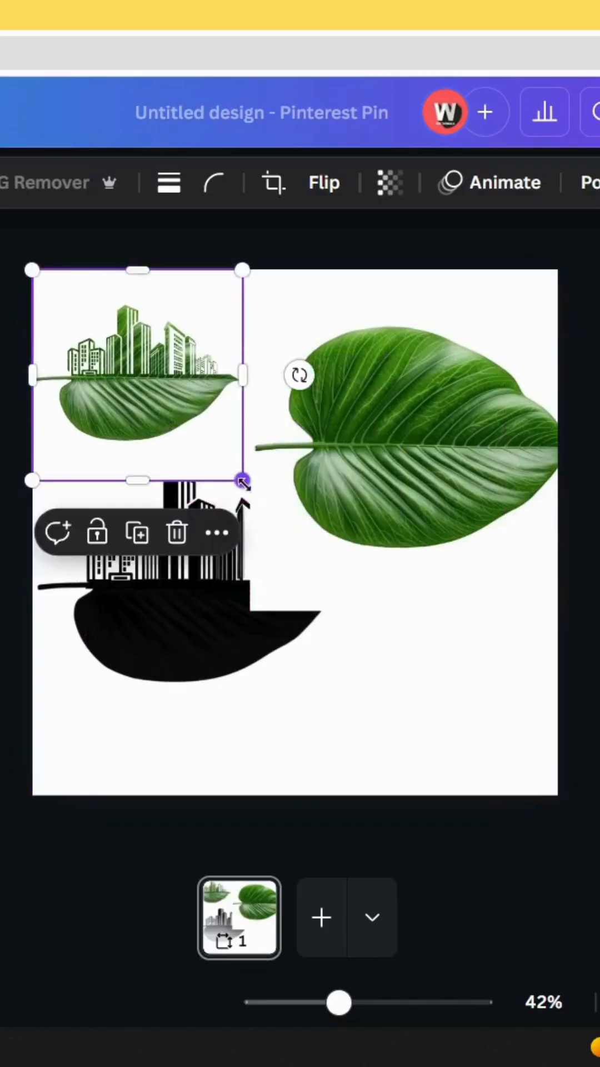
{"action": "left_click_drag", "start_coordinate": [243, 480], "coordinate": [557, 792]}
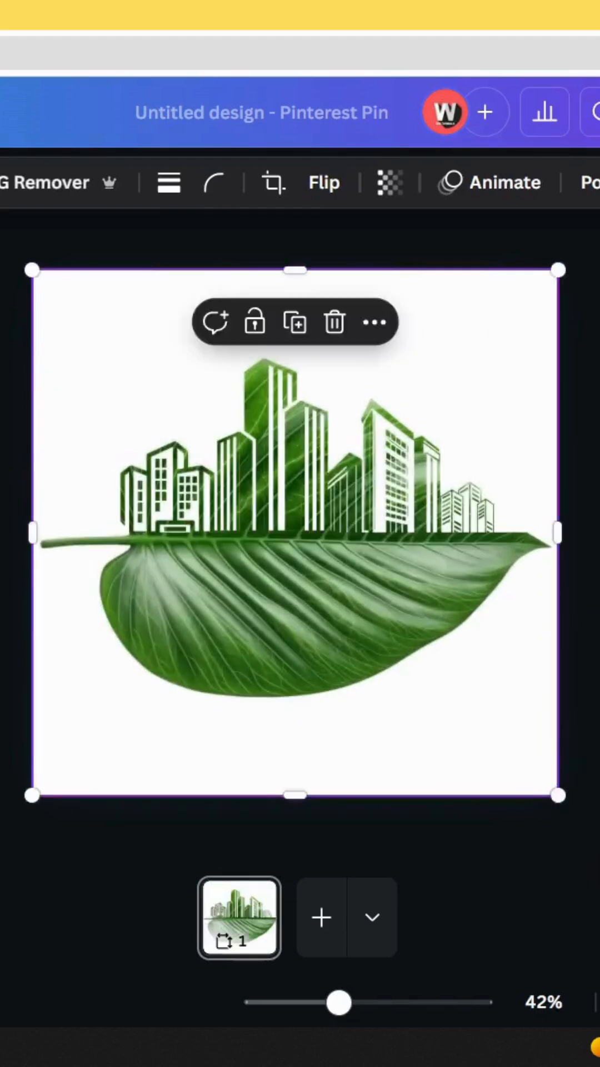
{"action": "left_click", "coordinate": [146, 182]}
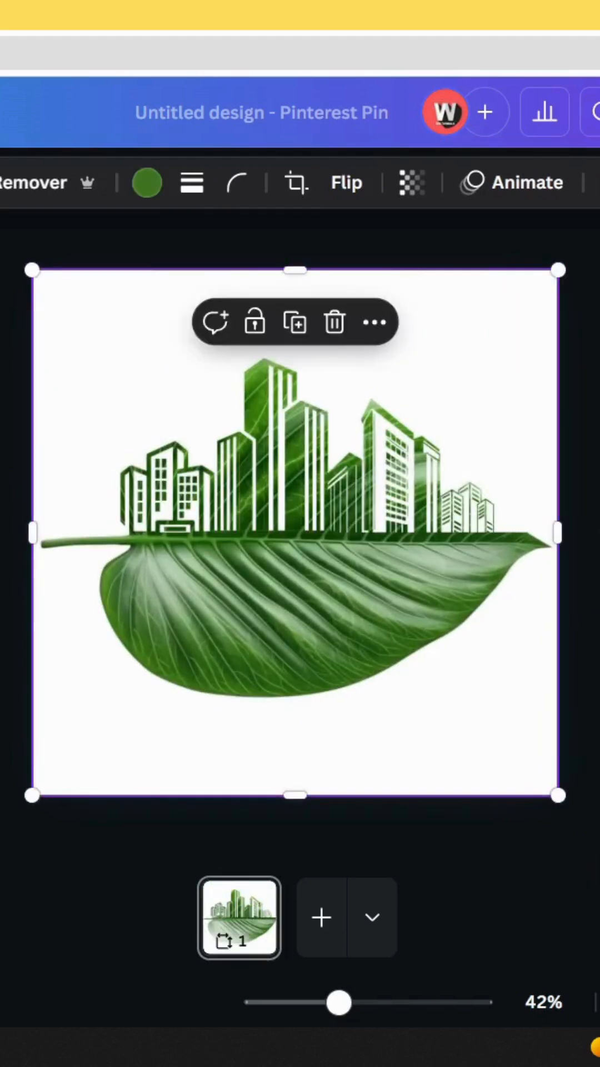